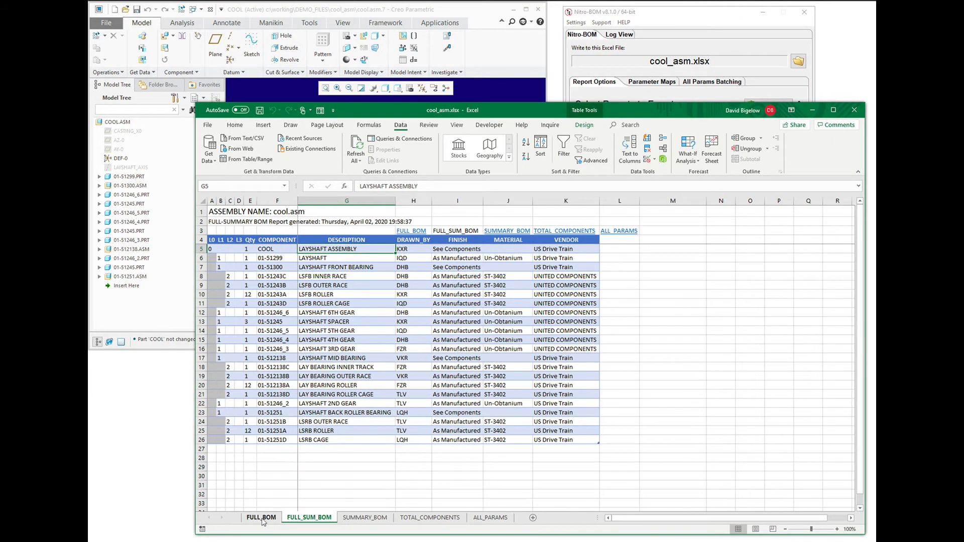
- Display the FULL_BOM sheet of the cool_asm workbook
click(262, 518)
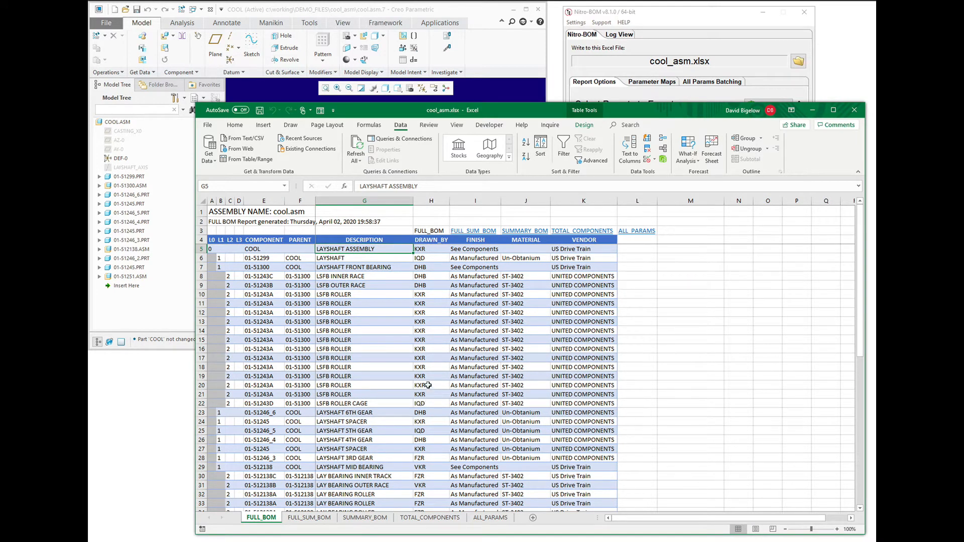
mouse_move(354, 462)
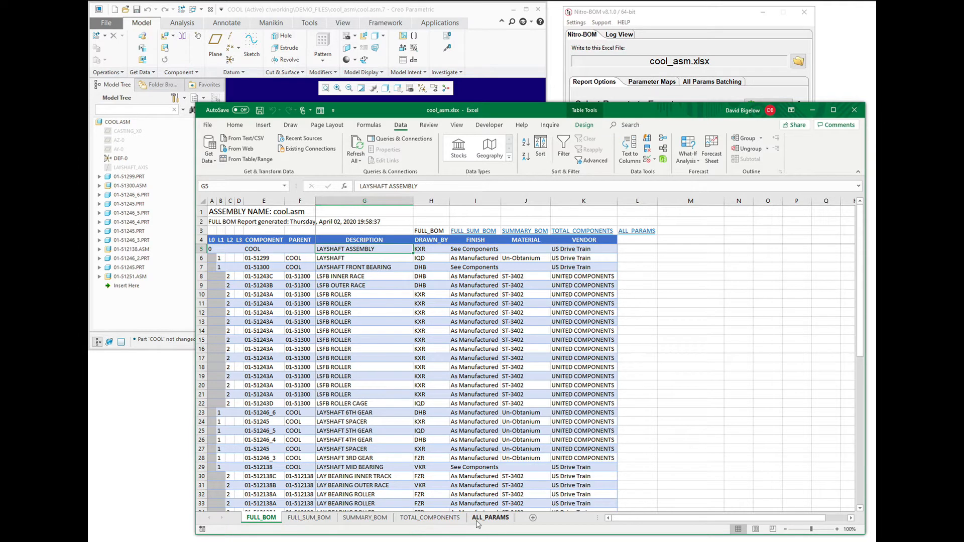
- Insert a new table column before FINISH on ALL_PARAMS and rename its header ENGR
click(490, 518)
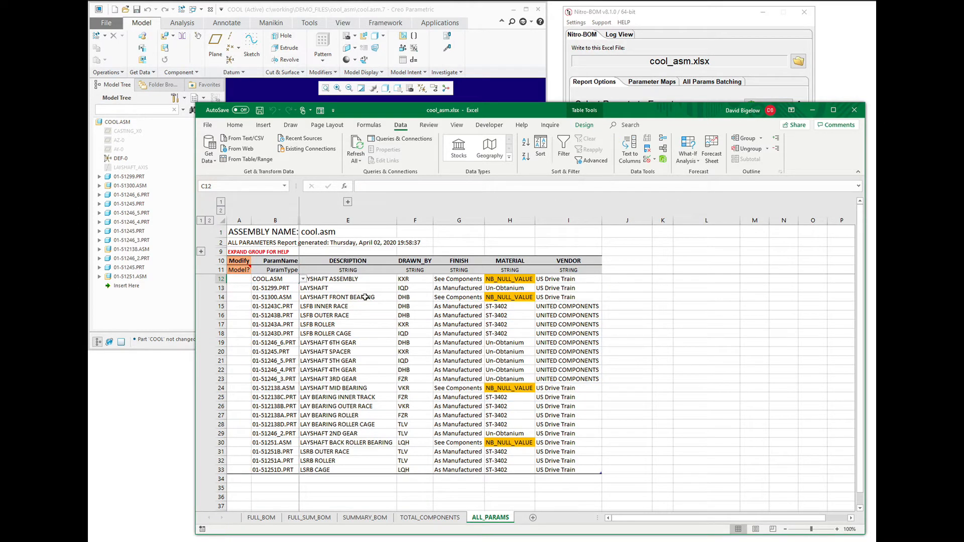
click(348, 296)
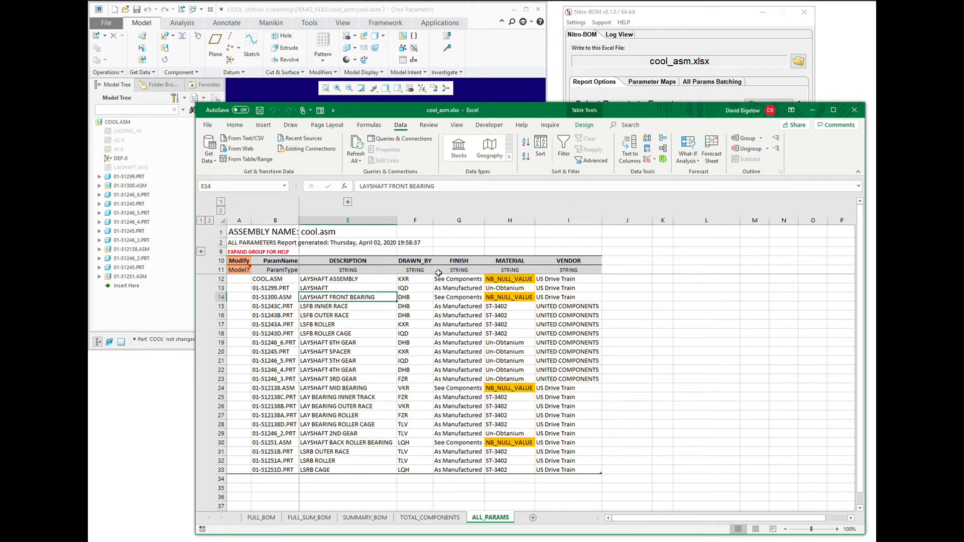
click(458, 220)
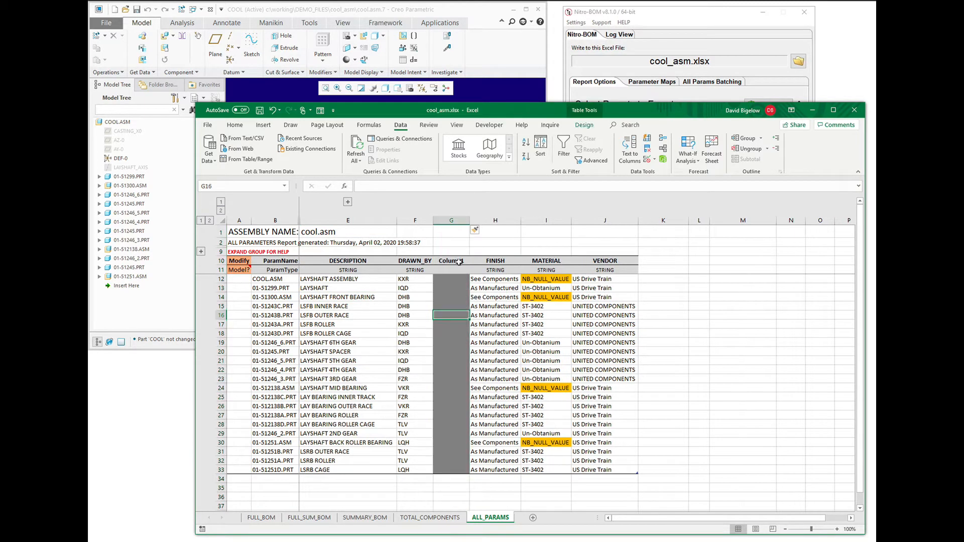
double_click(451, 261)
text(ENGR)
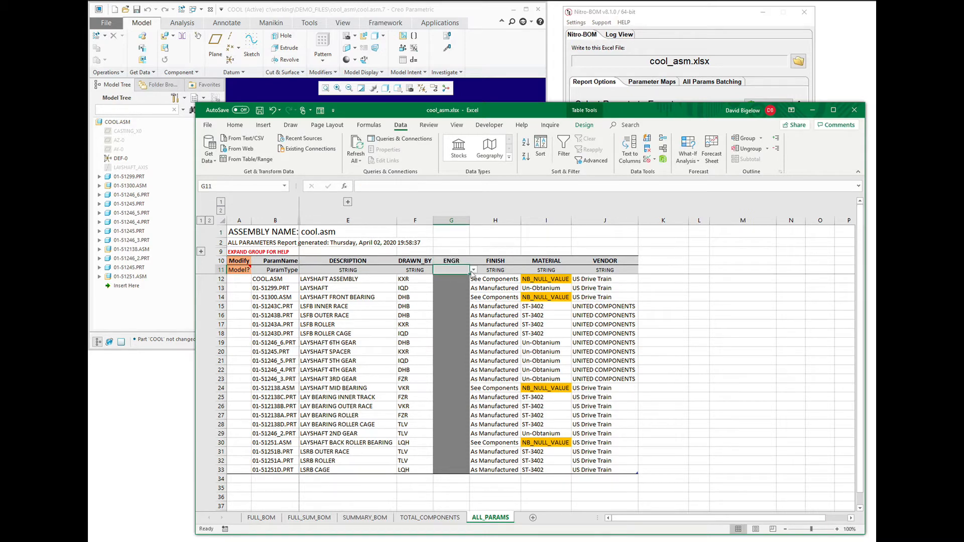
- Fill the ENGR column with a copy of the DRAWN_BY values F12:F33
click(451, 269)
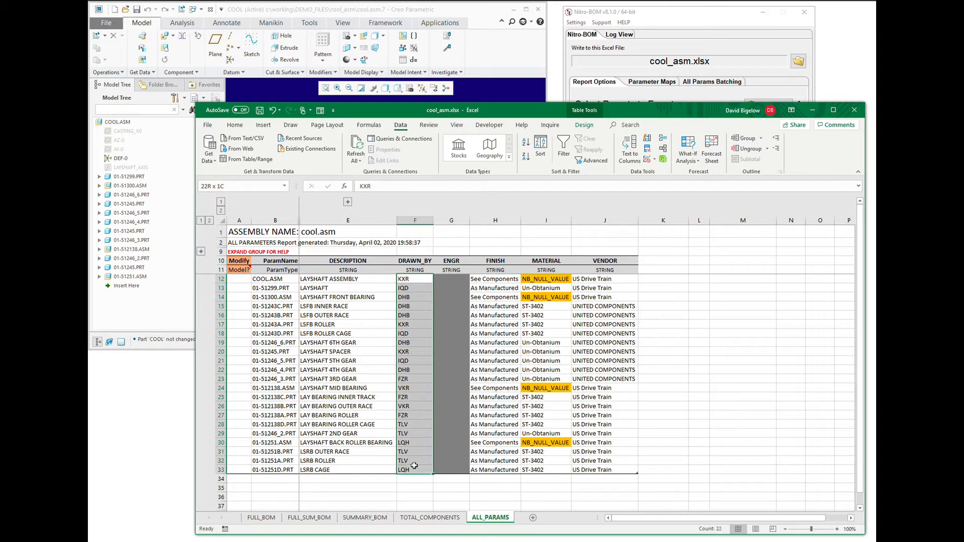
click(451, 316)
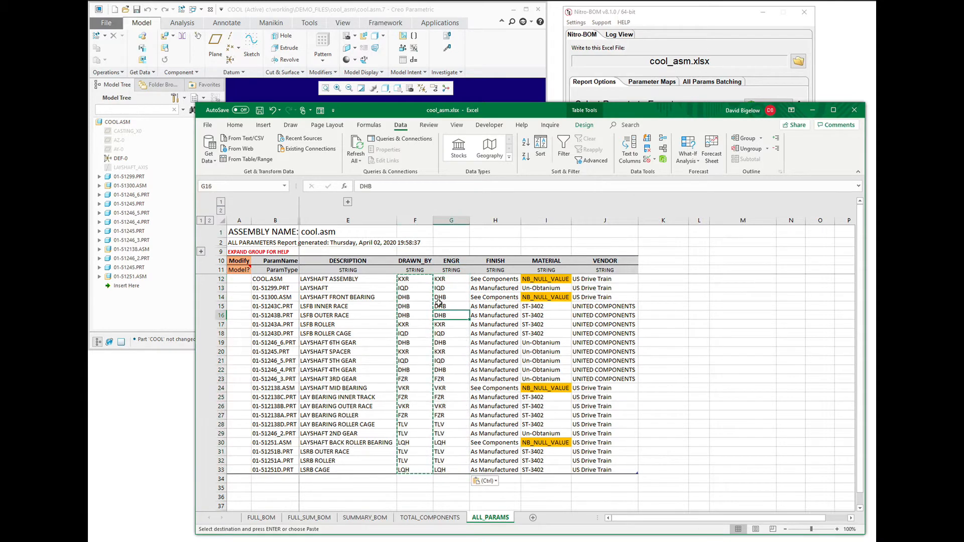
click(269, 289)
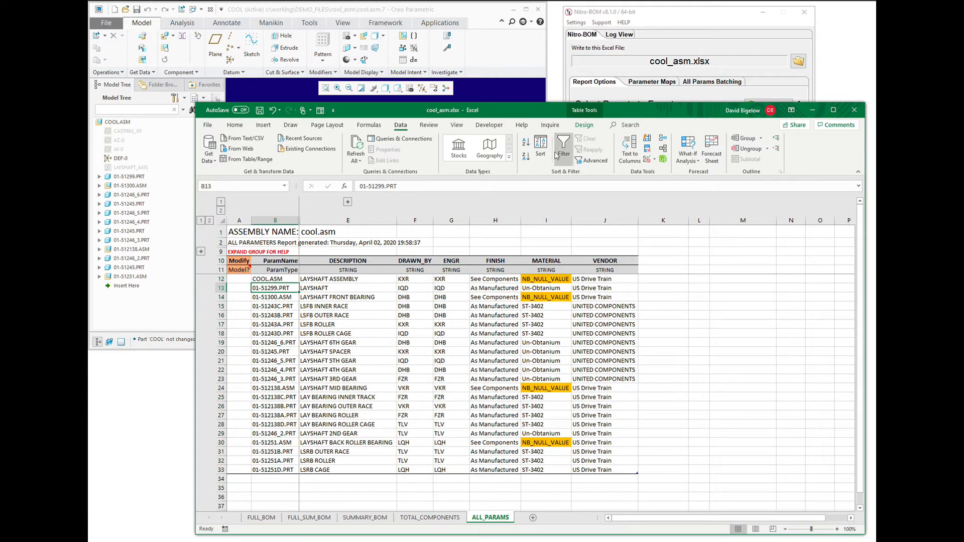
- Filter ParamName to the .ASM rows and enter JJJ as COOL.ASM's ENGR value
click(296, 260)
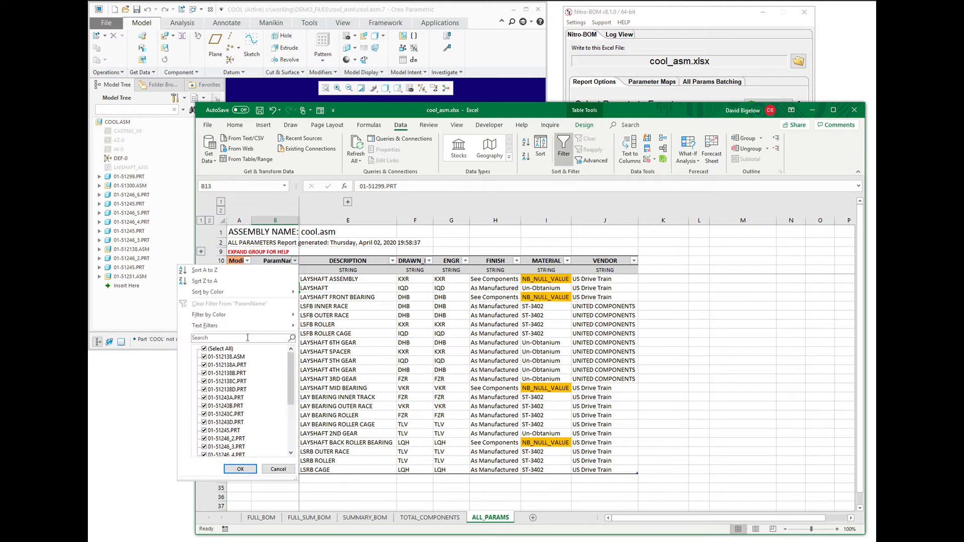
click(240, 469)
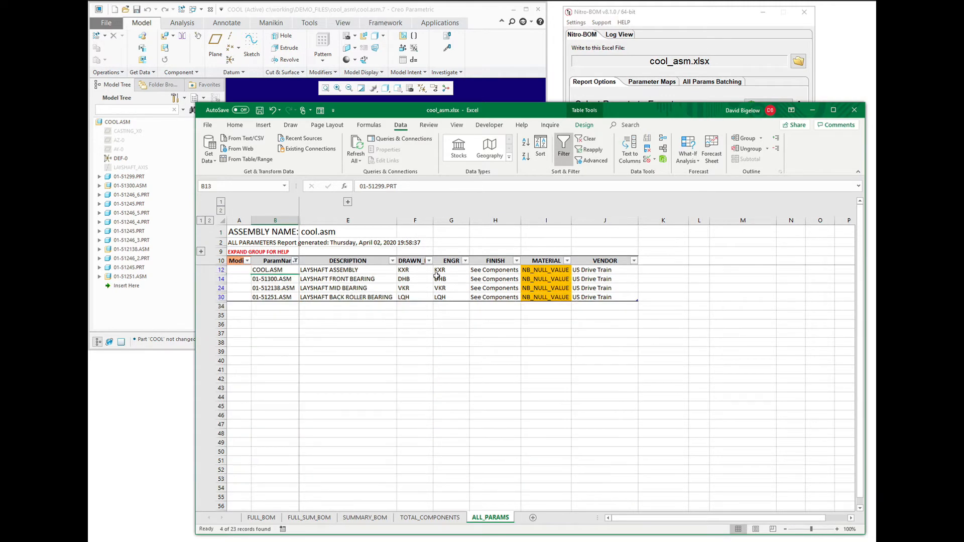
click(451, 269)
text(JJJ)
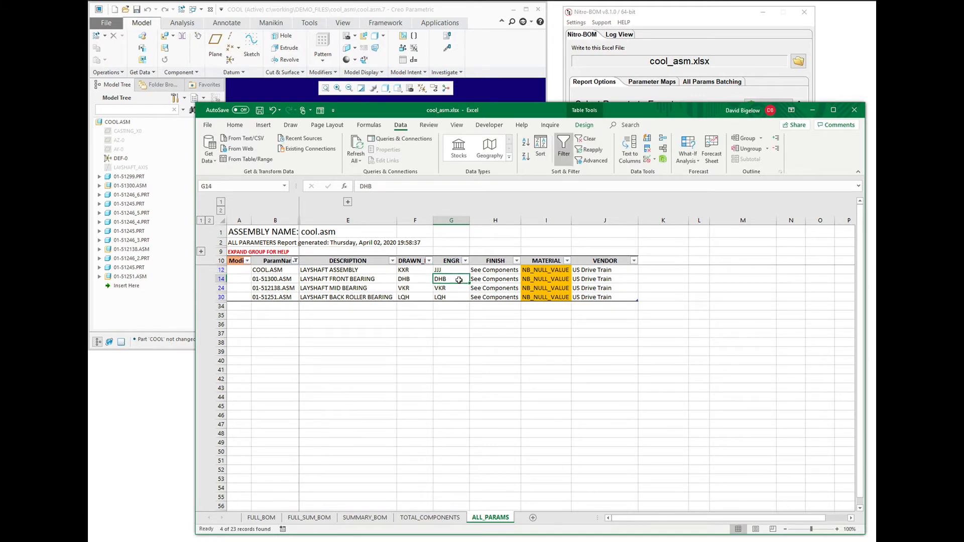
click(451, 269)
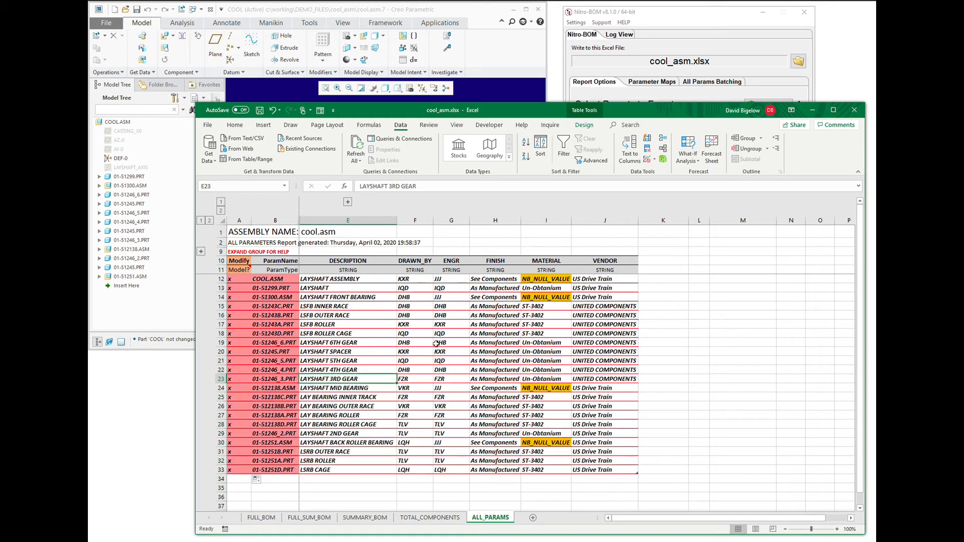
mouse_move(358, 308)
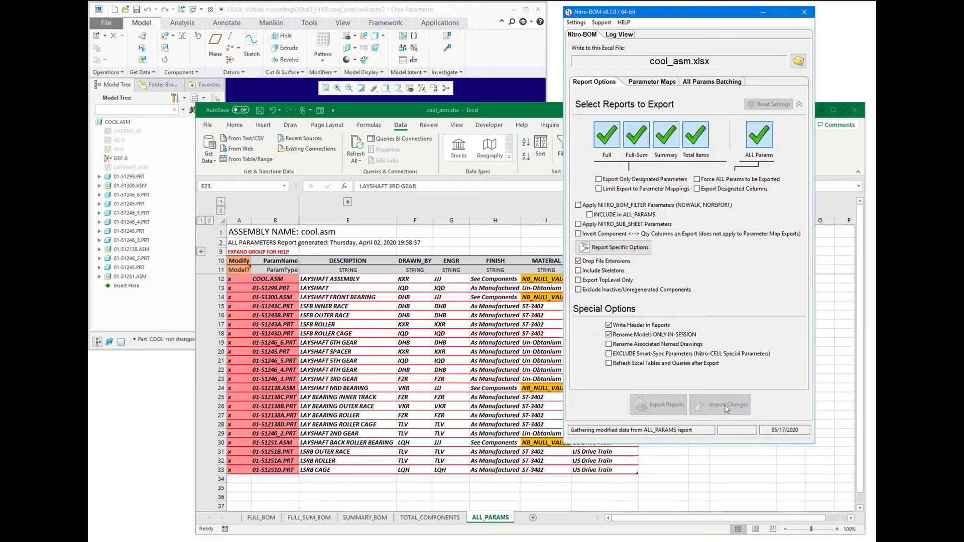
- Run Import Changes in Nitro-BOM, then return to the FULL_BOM report
click(728, 405)
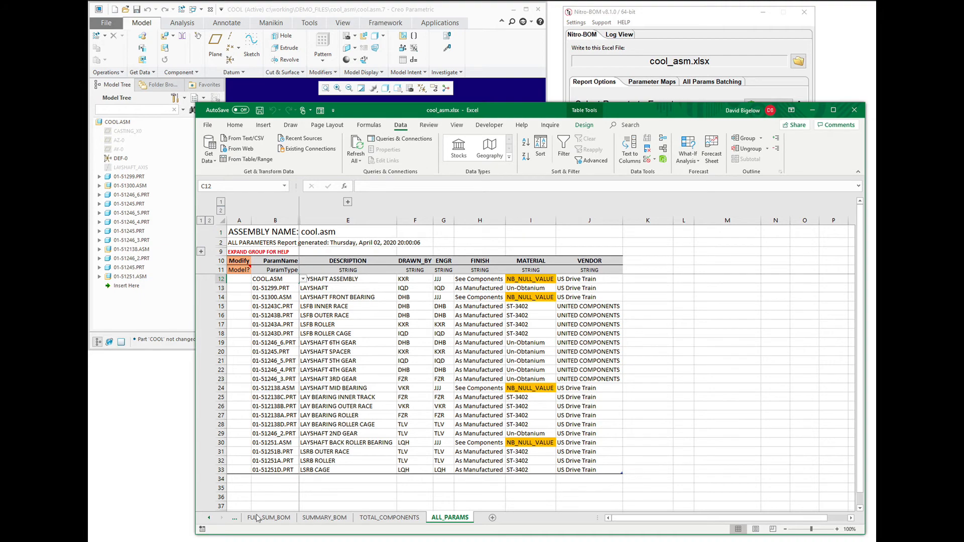
click(261, 517)
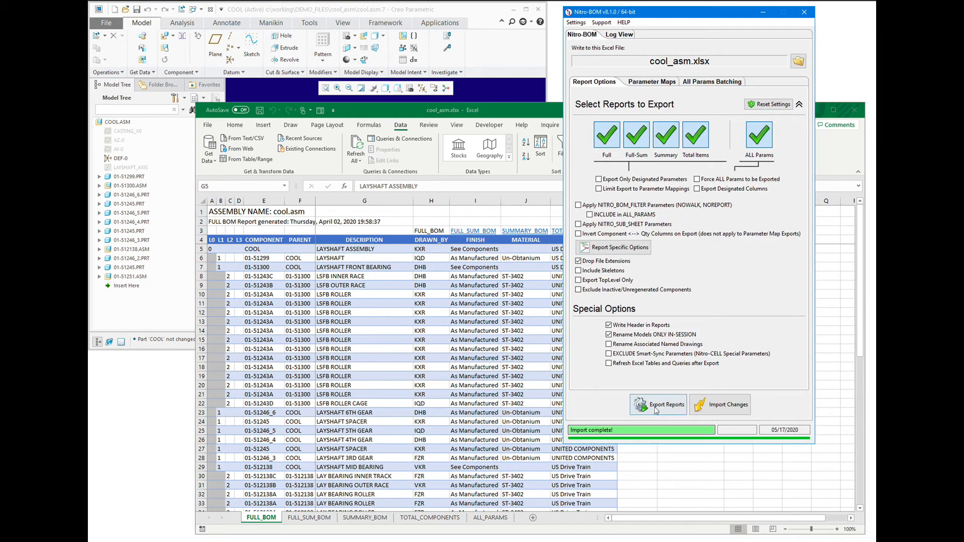
- Run Export Reports so the workbook regenerates with the ENGR column
click(657, 405)
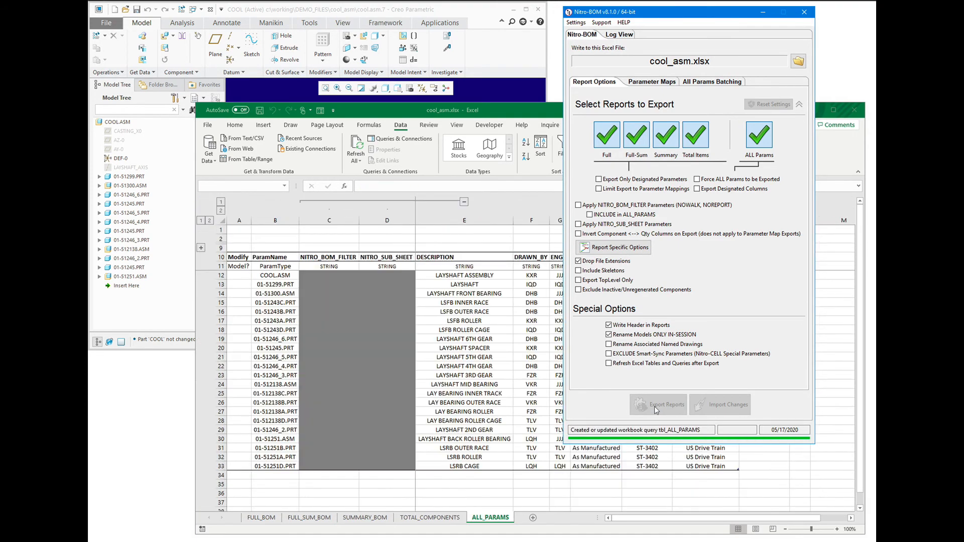
click(657, 405)
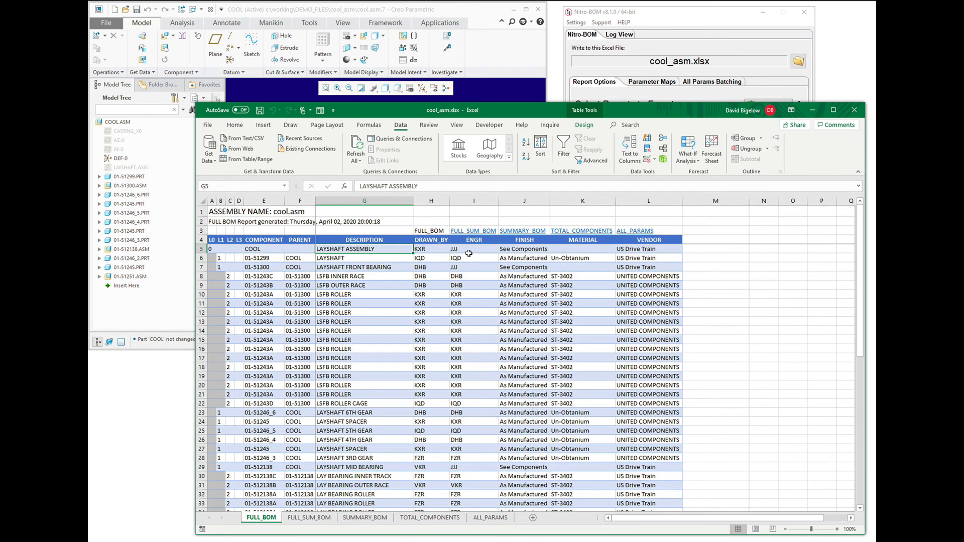
- Review FULL_SUM_BOM and SUMMARY_BOM to confirm the ENGR column shows JJJ for assemblies
click(309, 517)
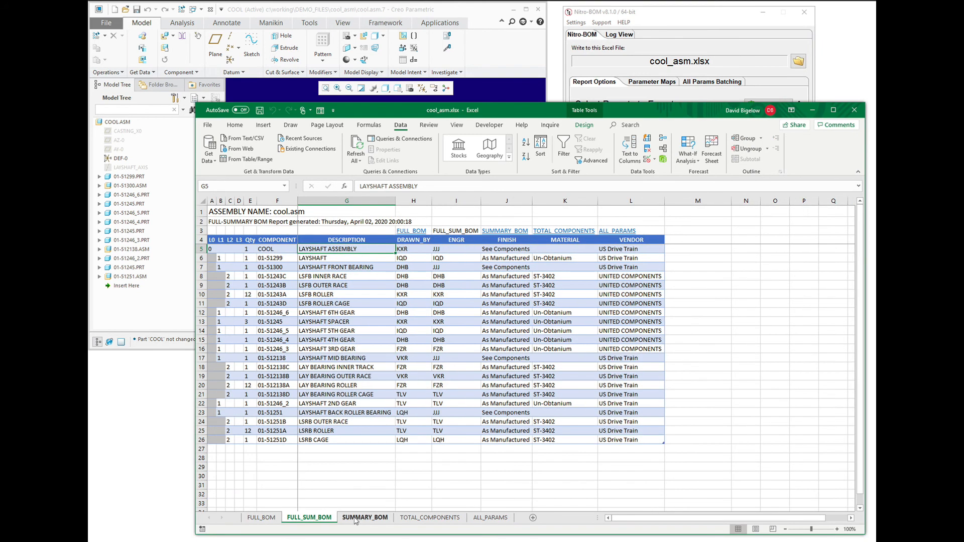
click(365, 517)
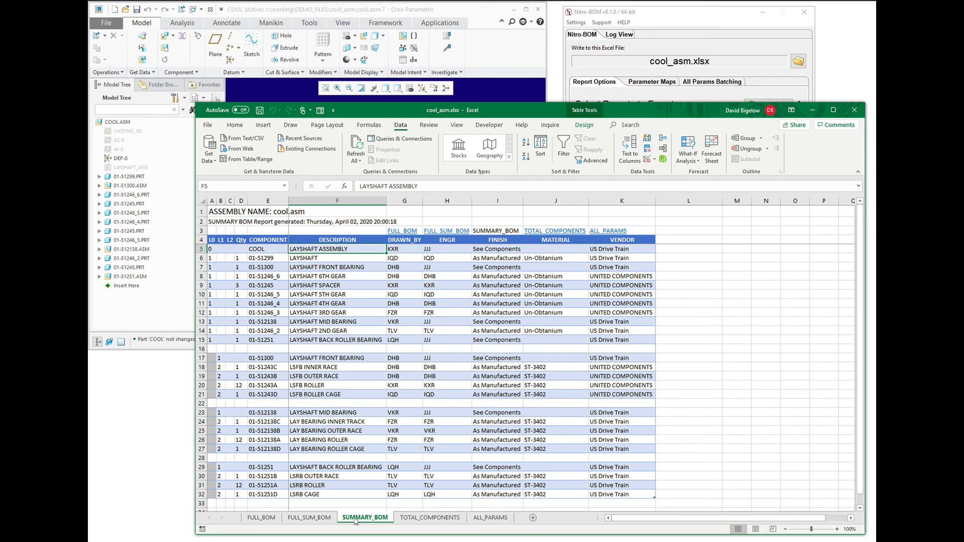